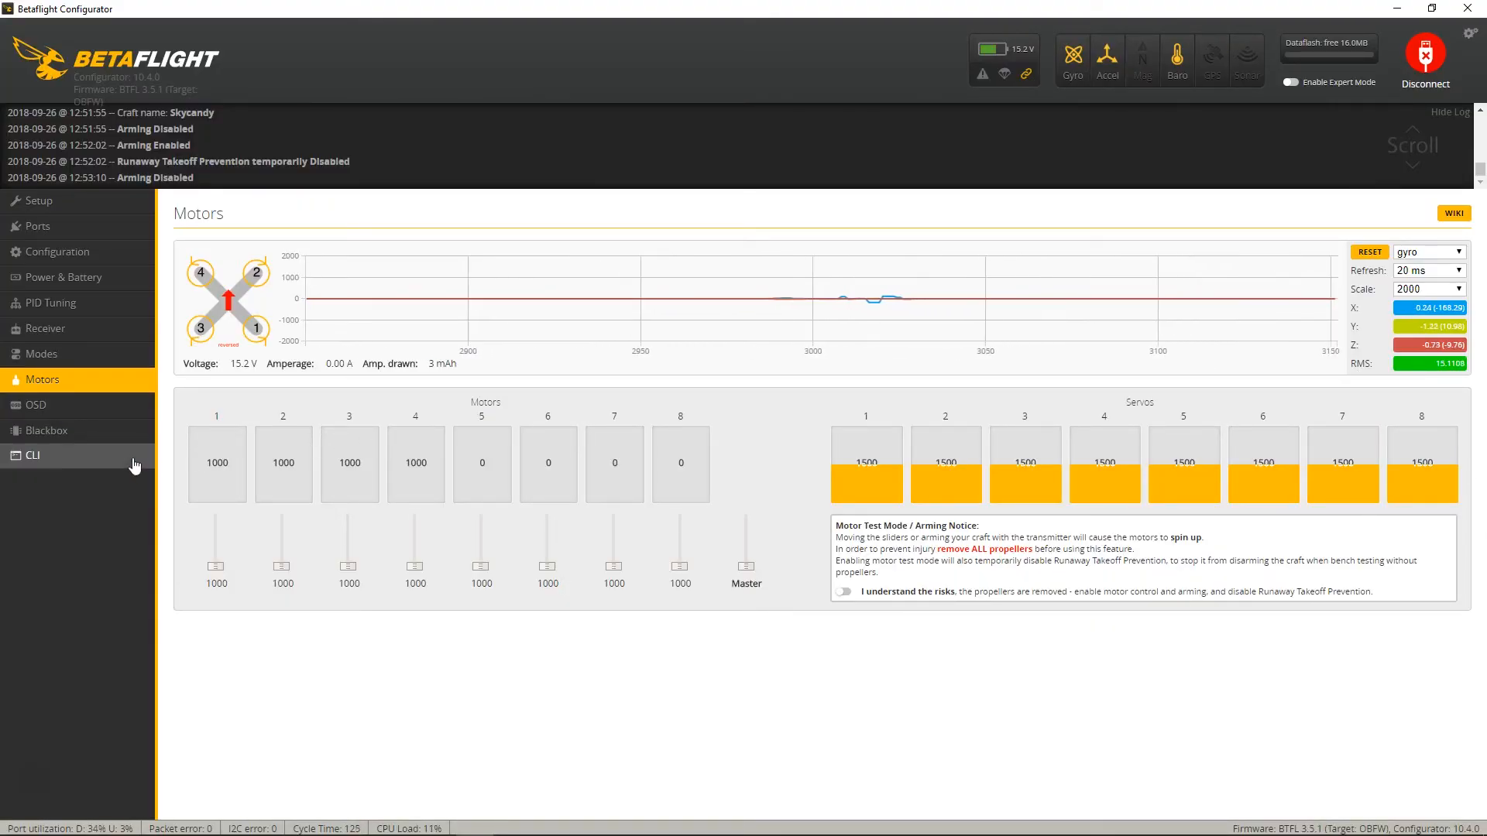
# Run the resource command in the CLI to list motor pins B00, B01, A03 and B05.
pyautogui.click(31, 456)
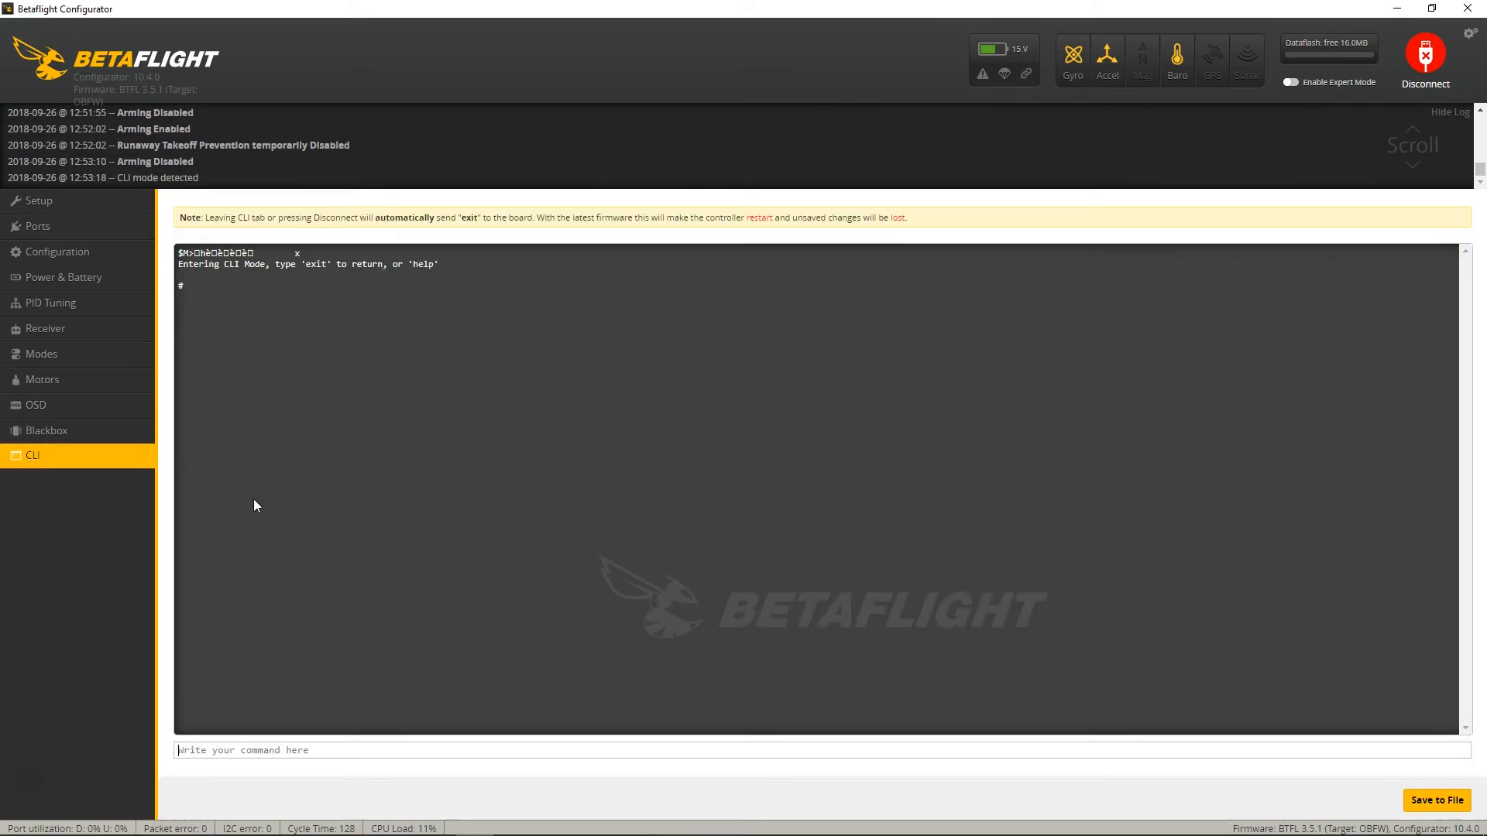
pyautogui.moveTo(263, 568)
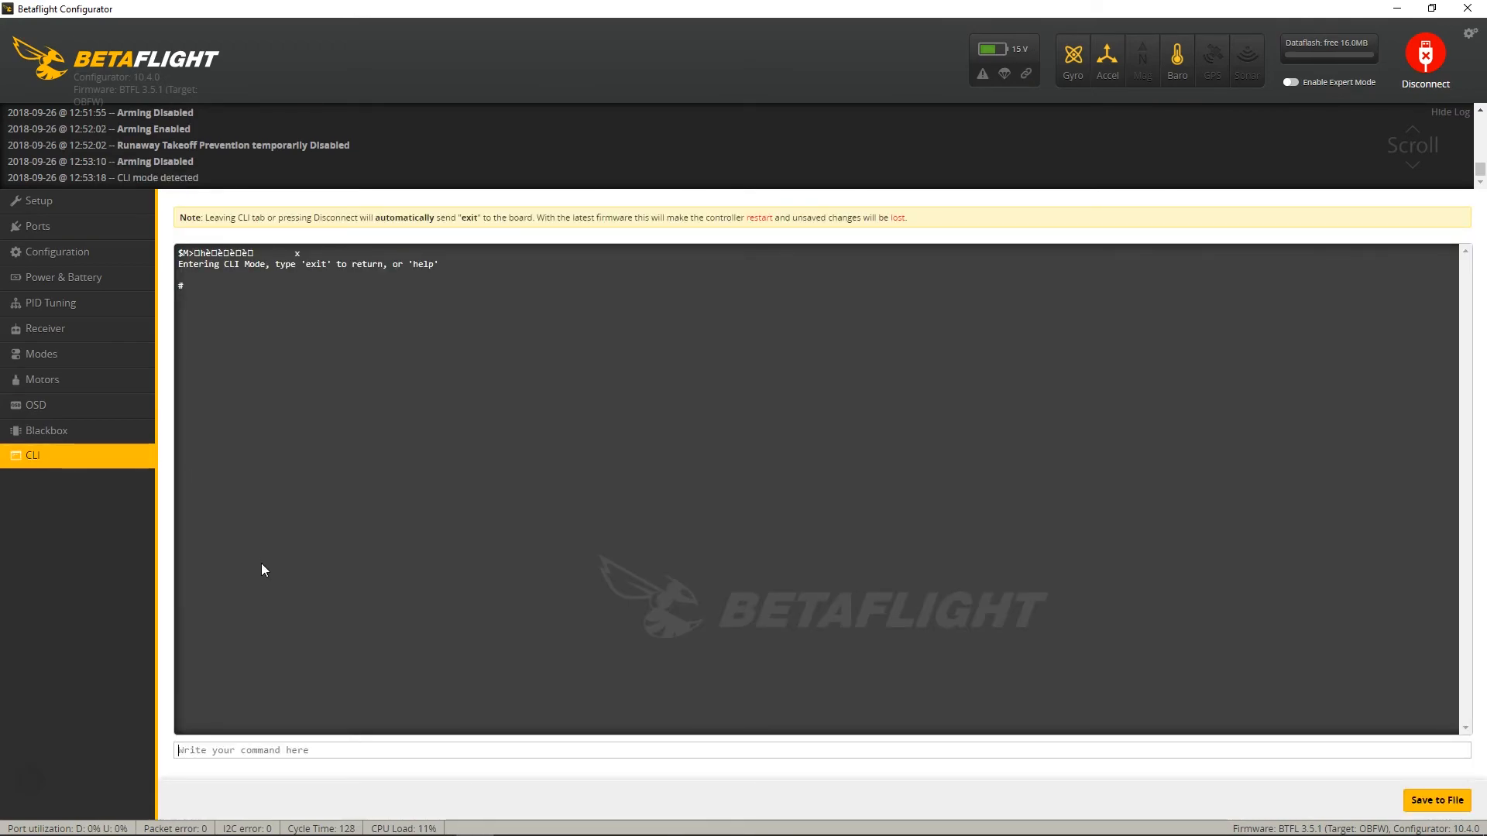
pyautogui.write('reso')
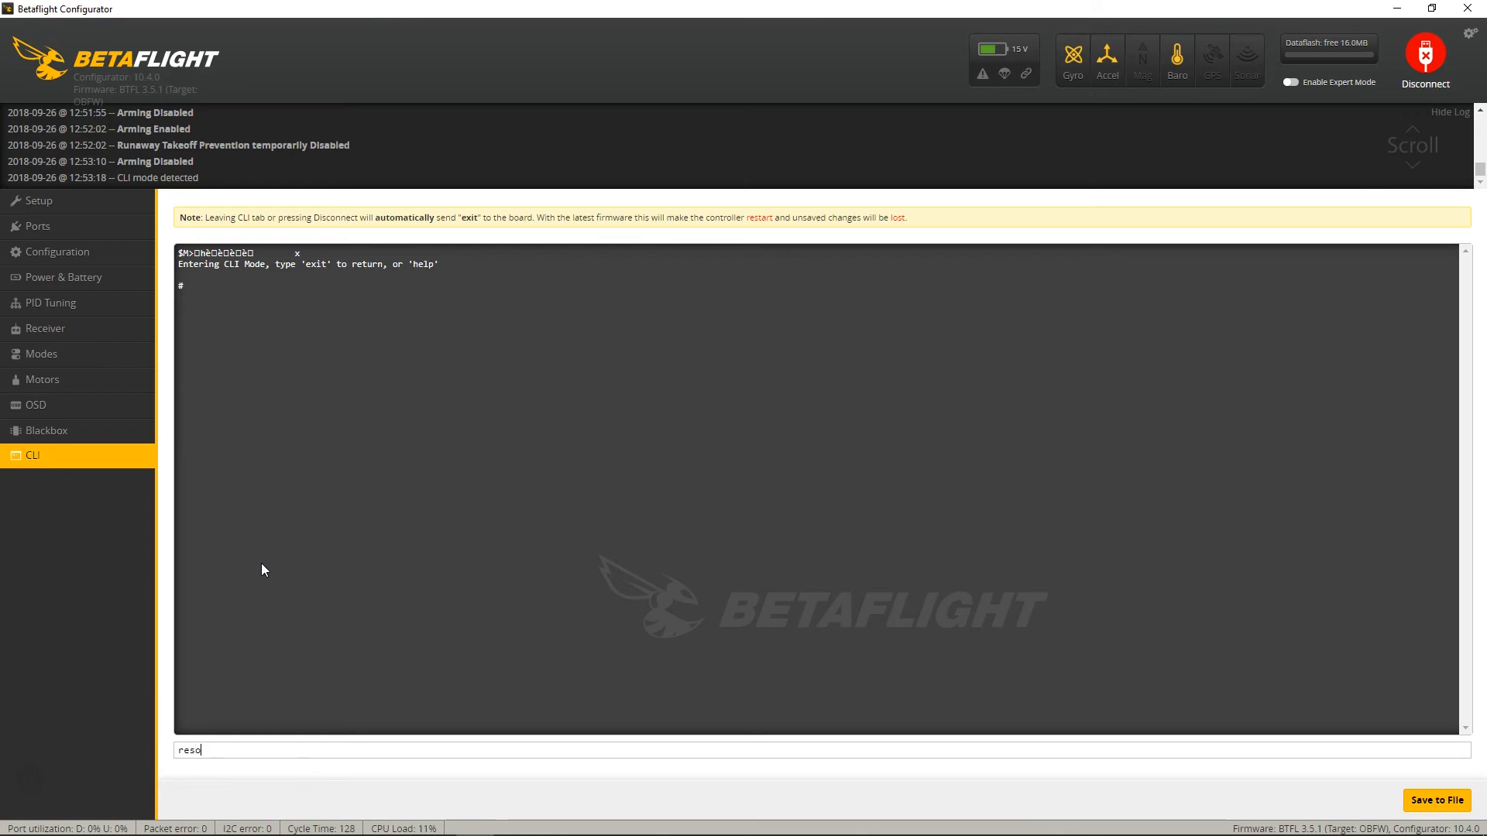
pyautogui.press('Return')
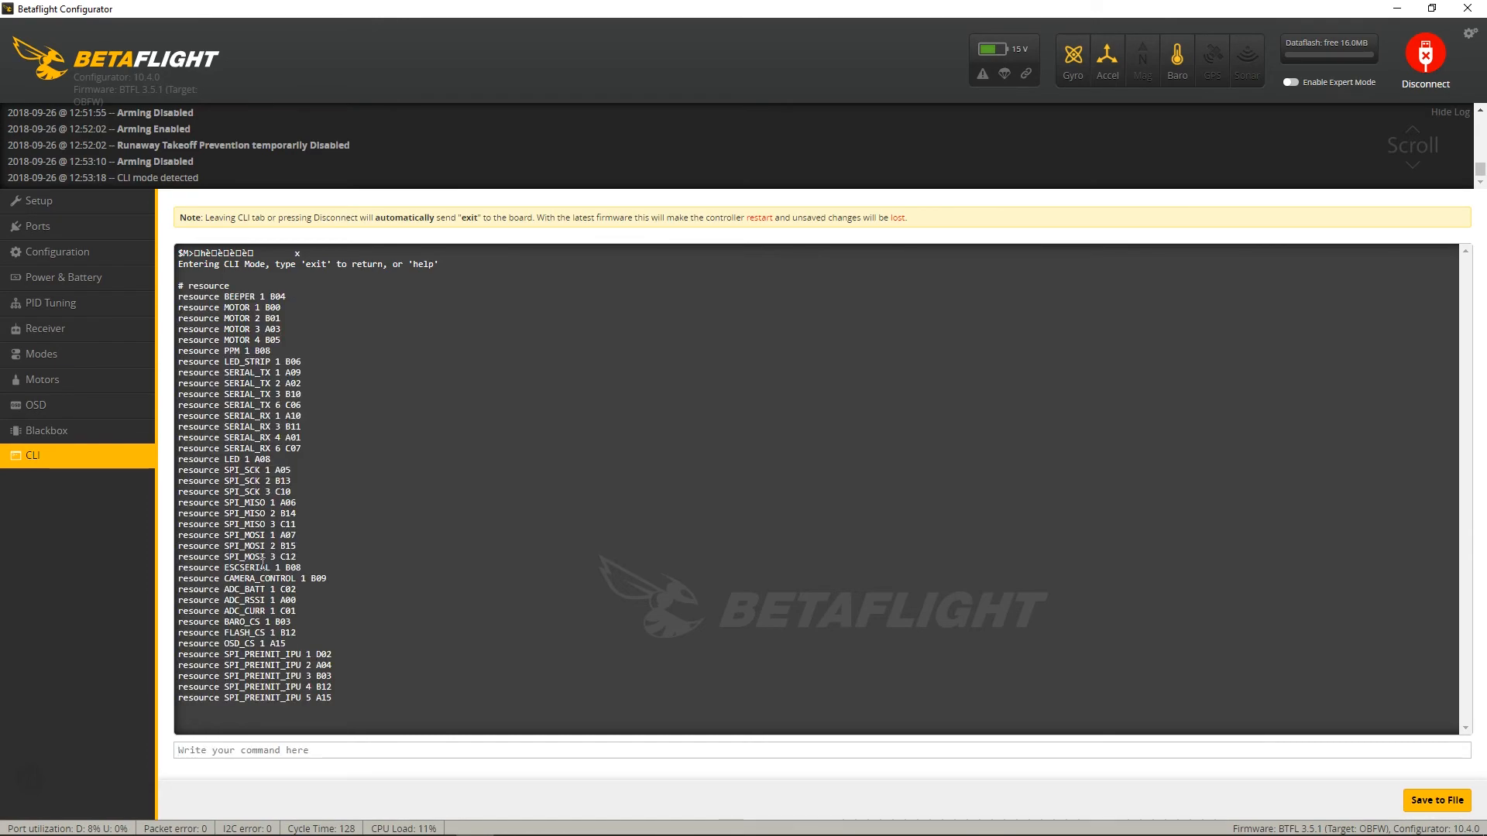
pyautogui.moveTo(296, 317)
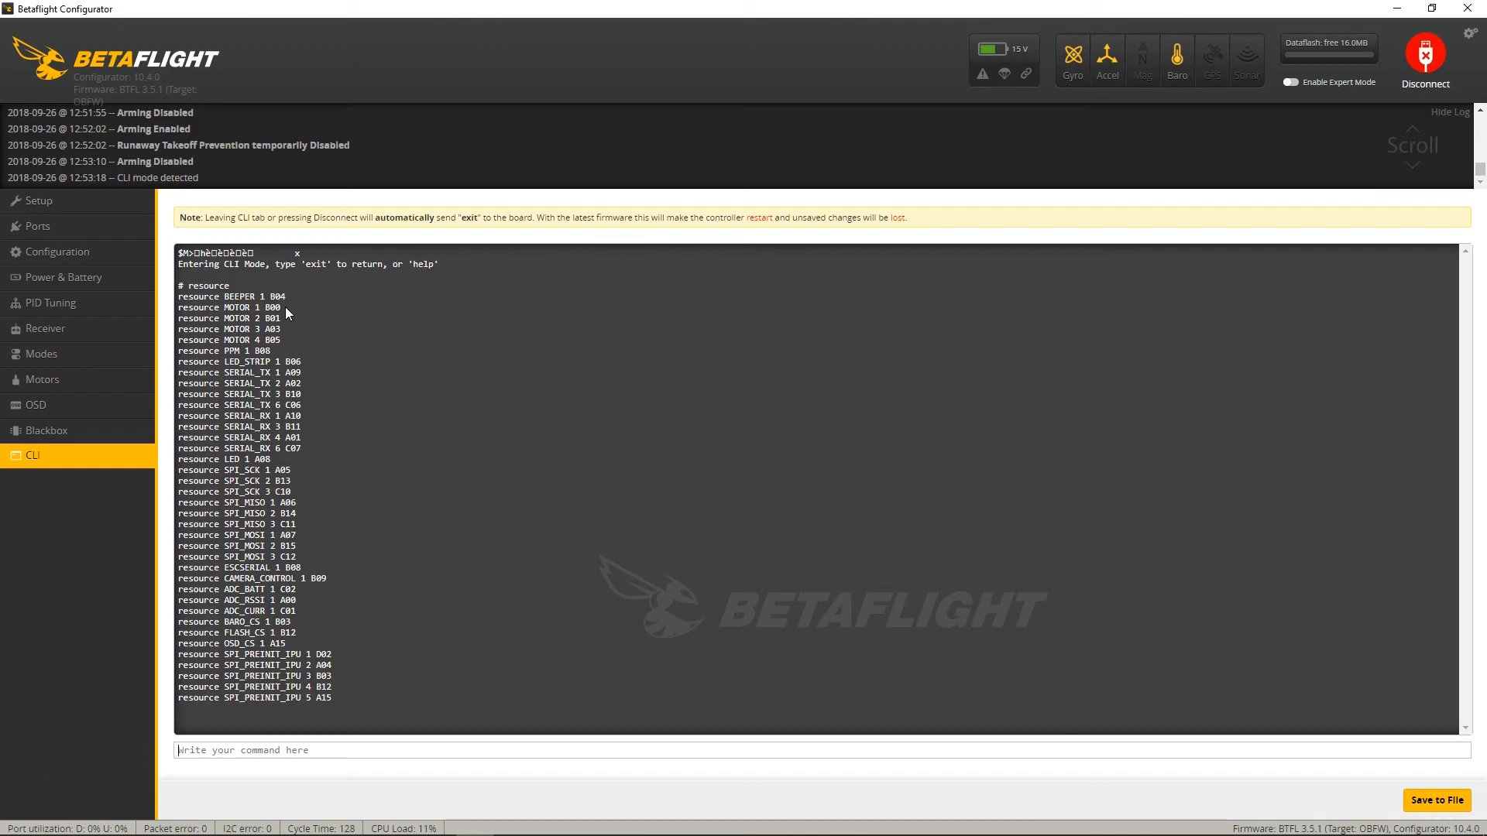
pyautogui.moveTo(282, 327)
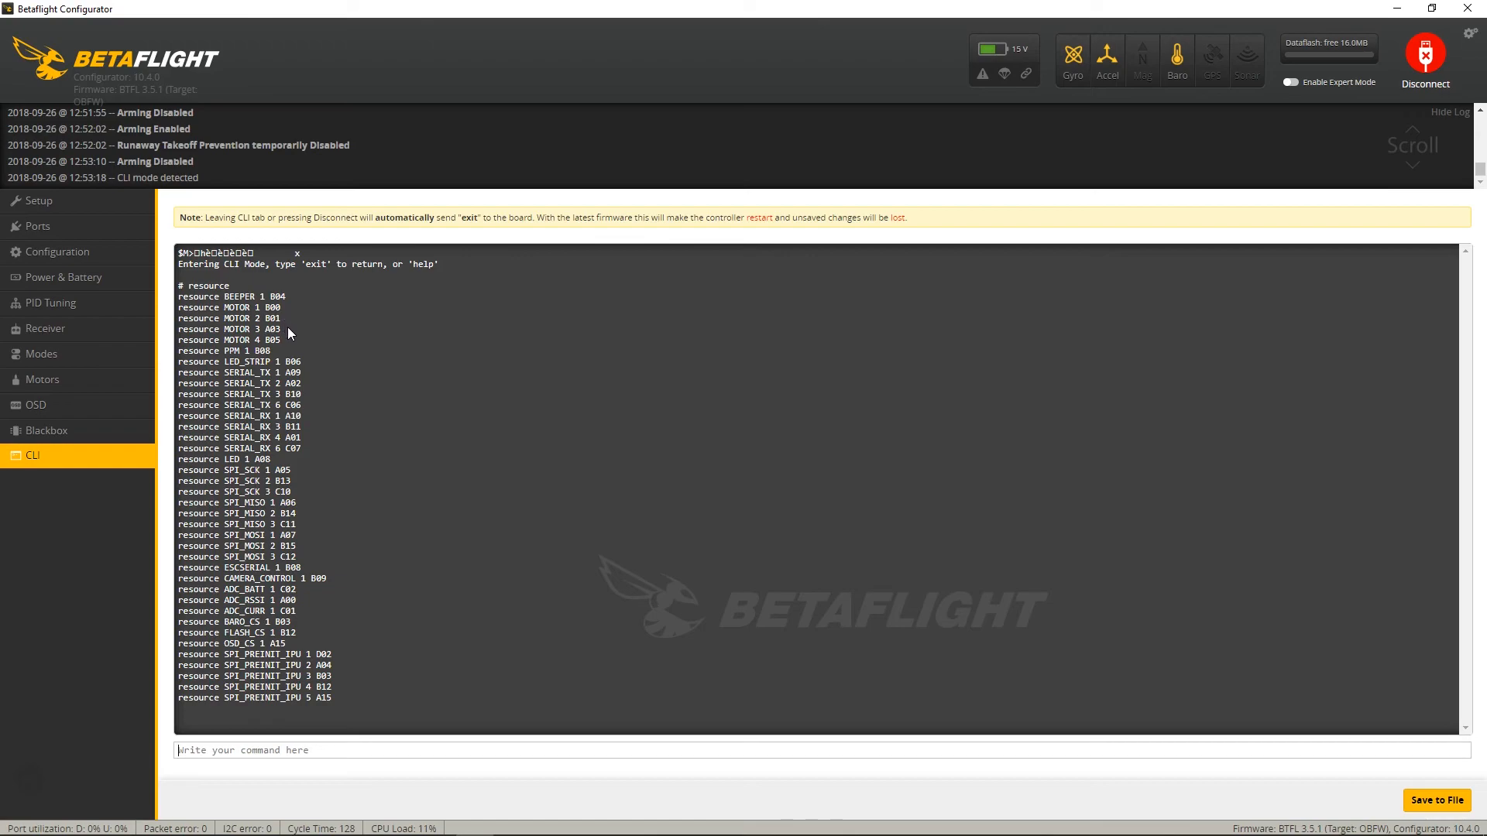
pyautogui.moveTo(294, 339)
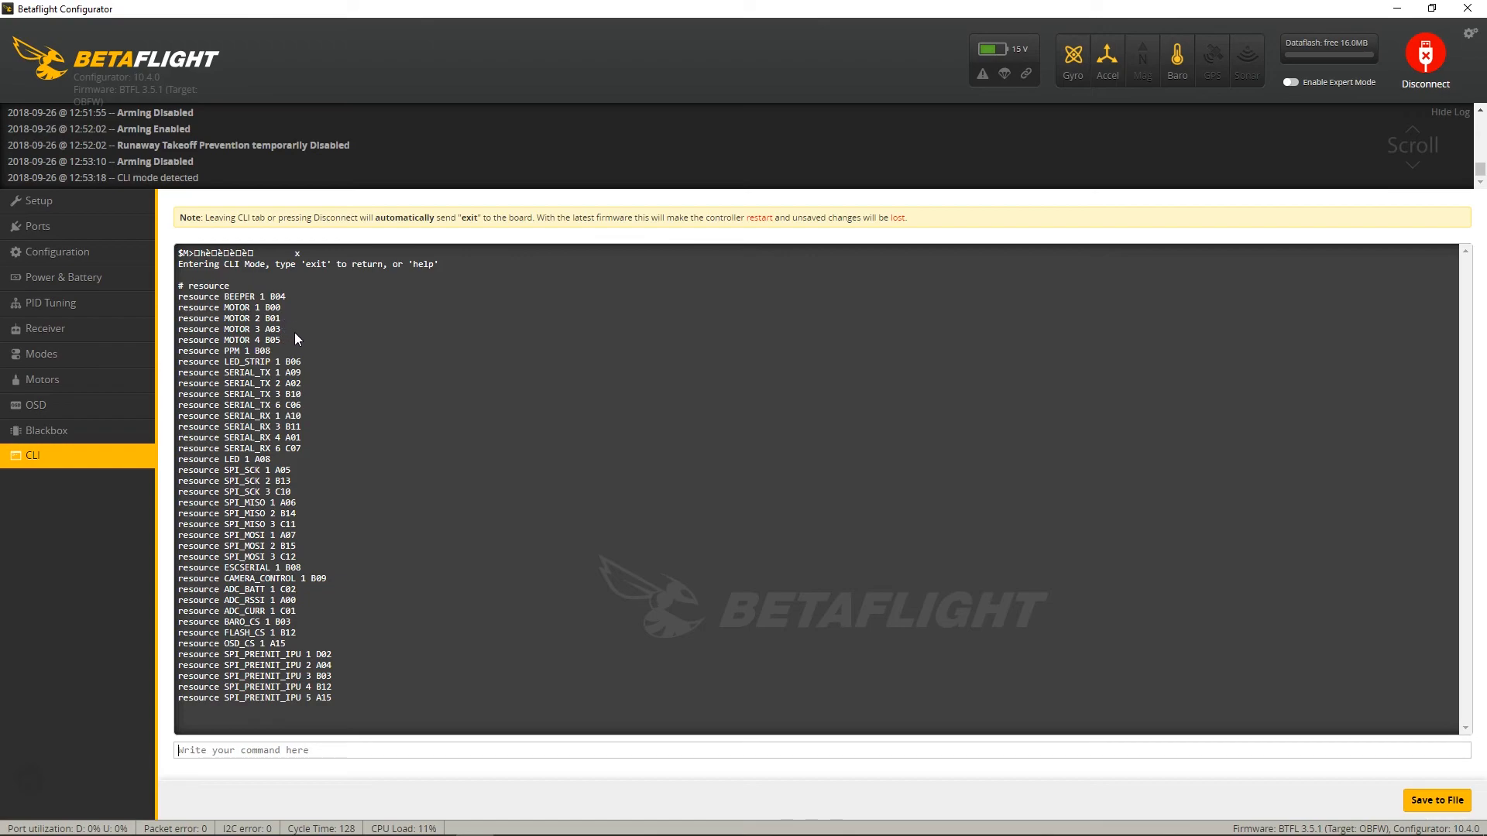